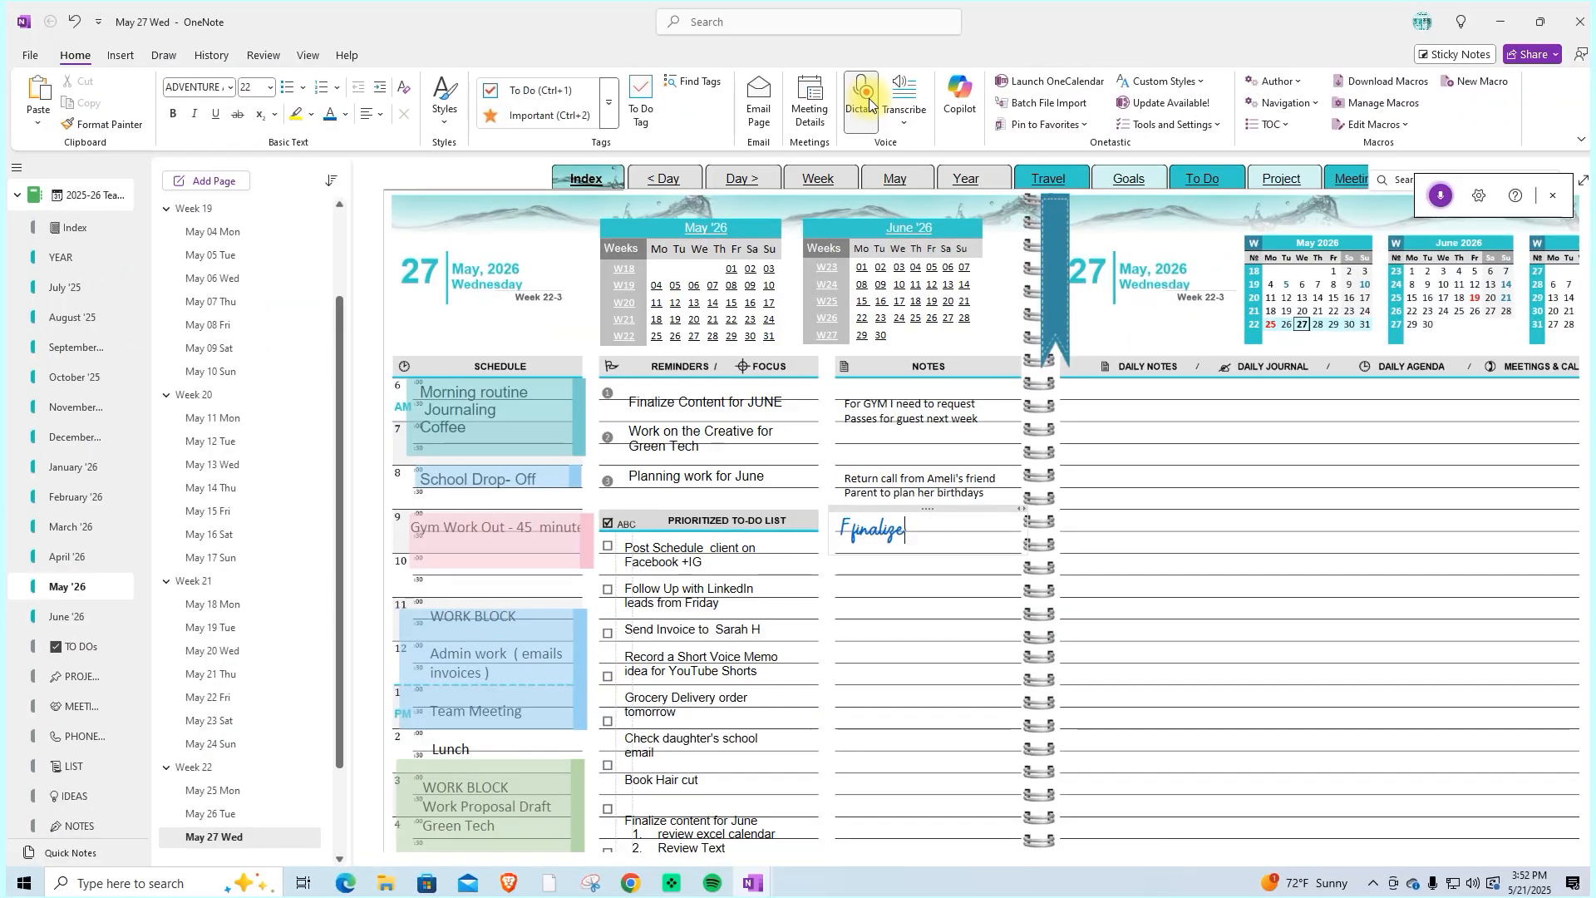
text(content calendar 4 June period)
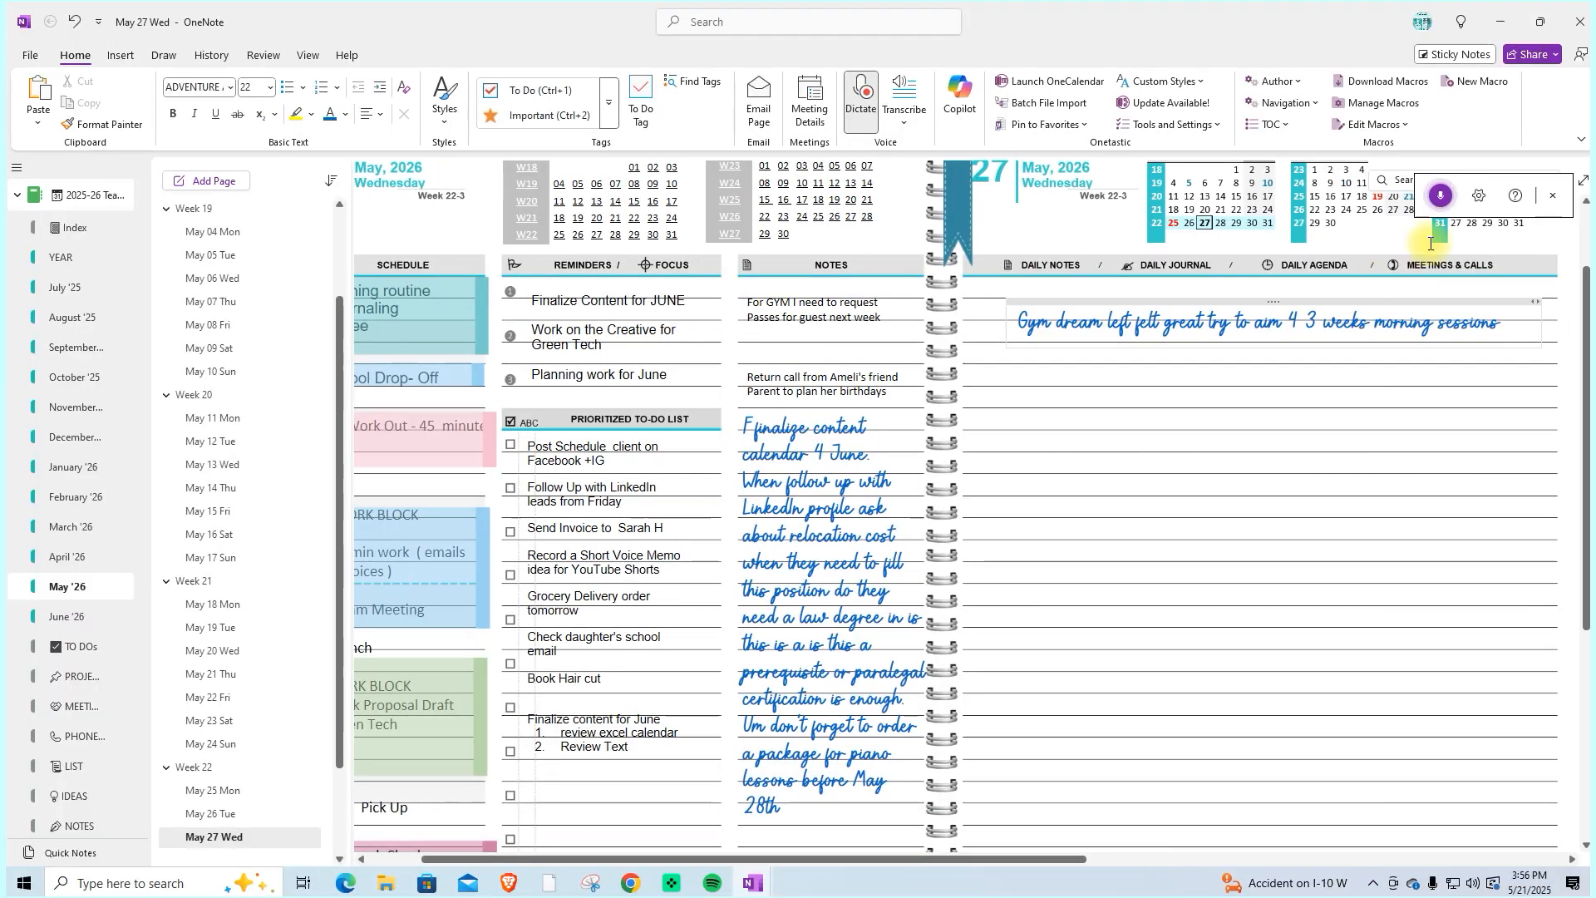
text(Sarah L)
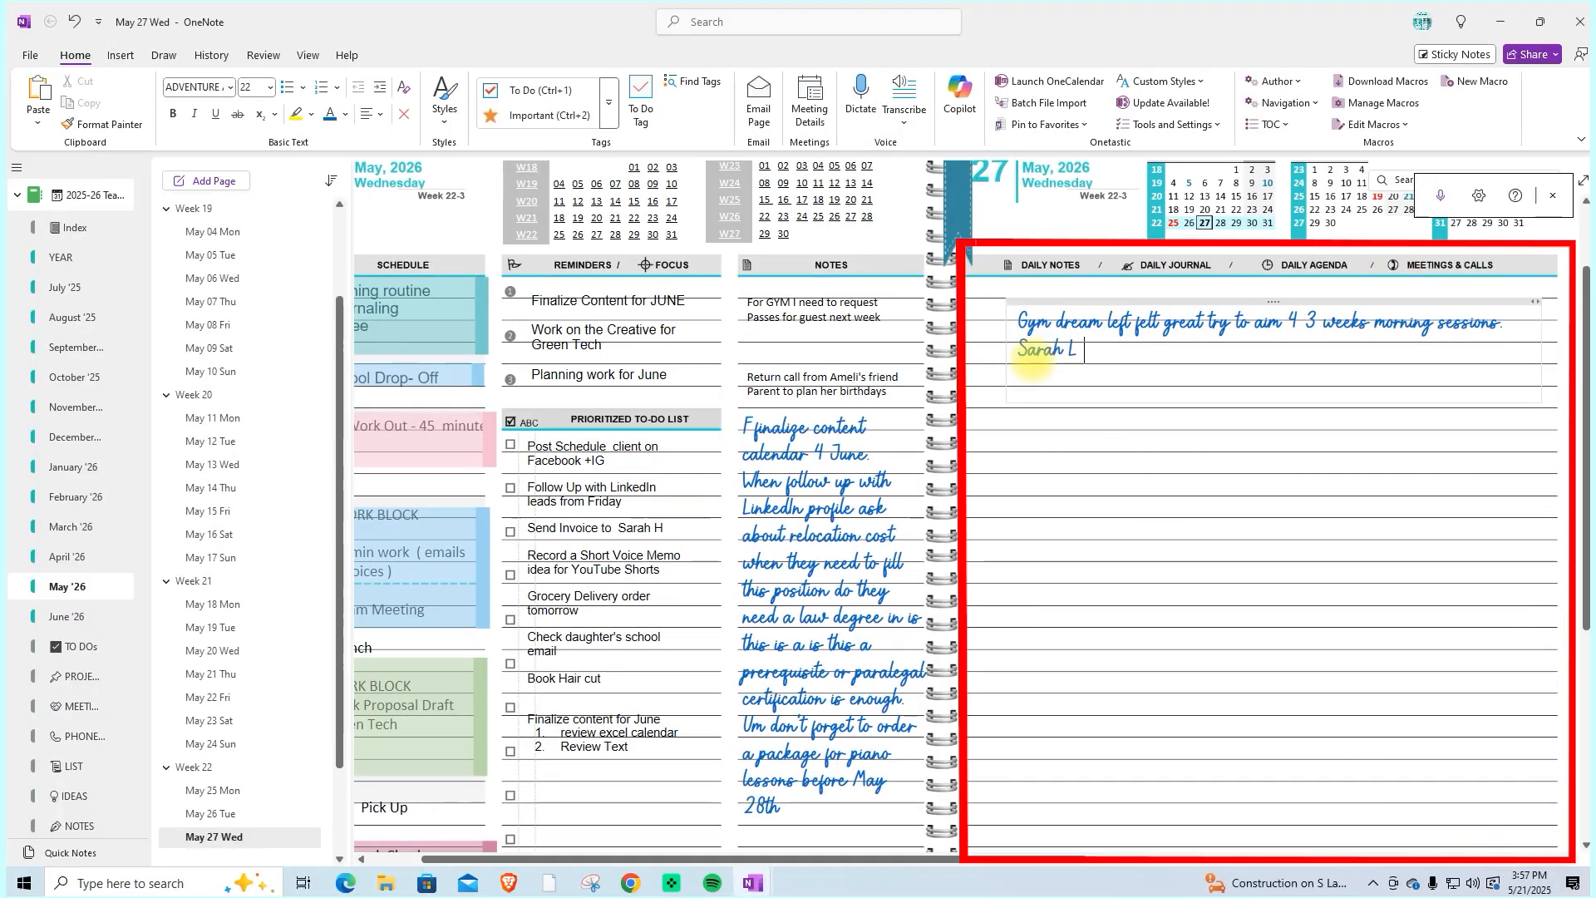
text(interested in Q3 ret)
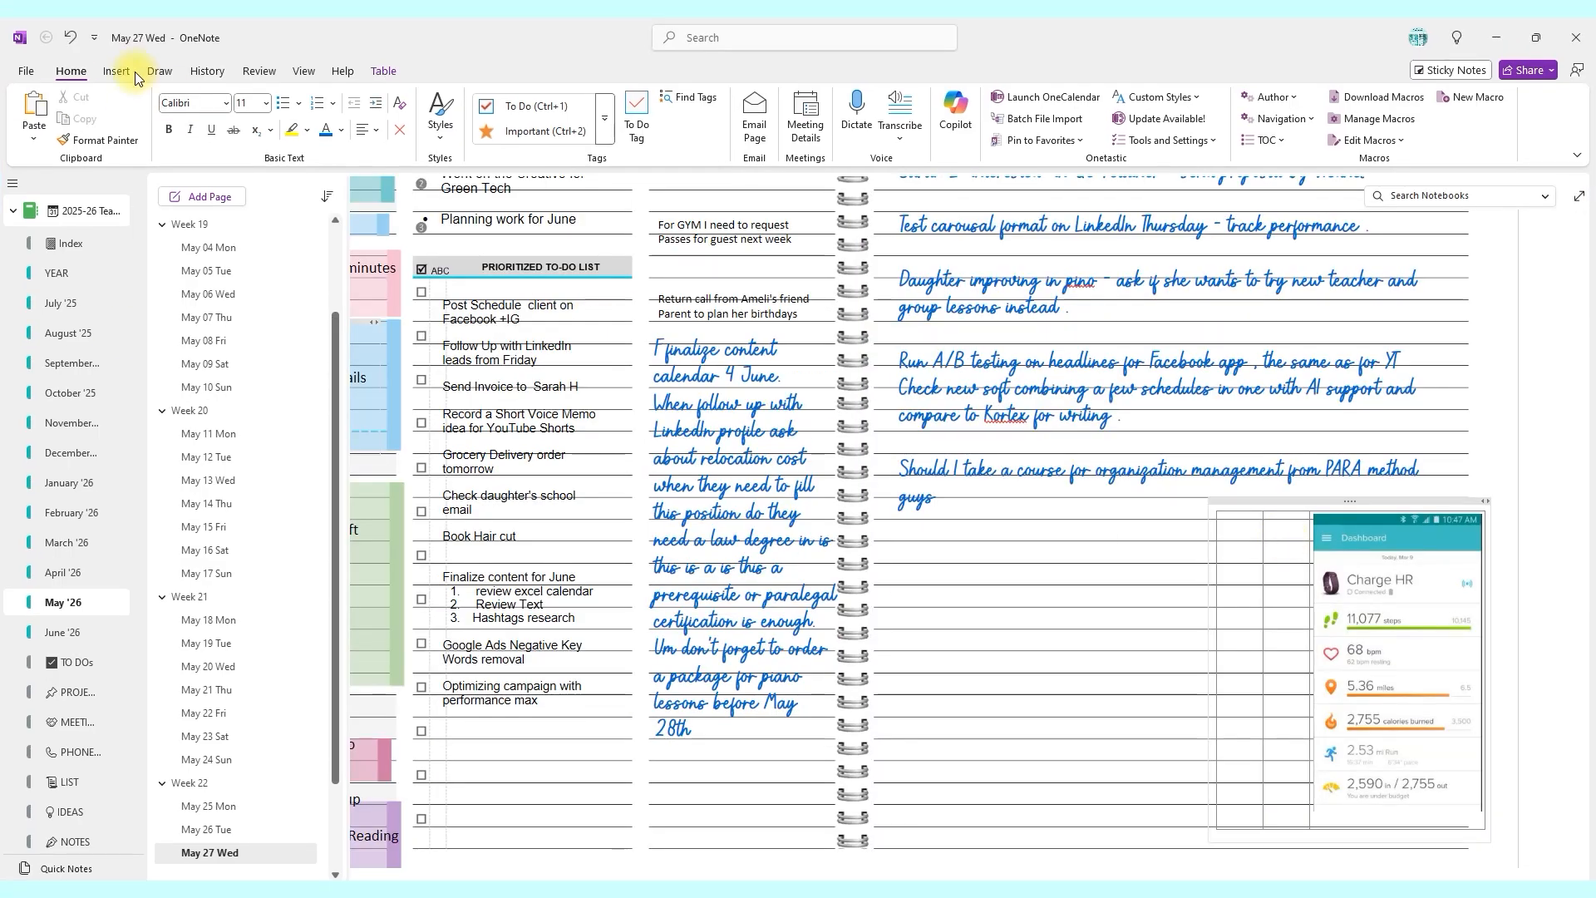
Insert the gym and salad photos from file beside the fitness dashboard screenshot
click(117, 69)
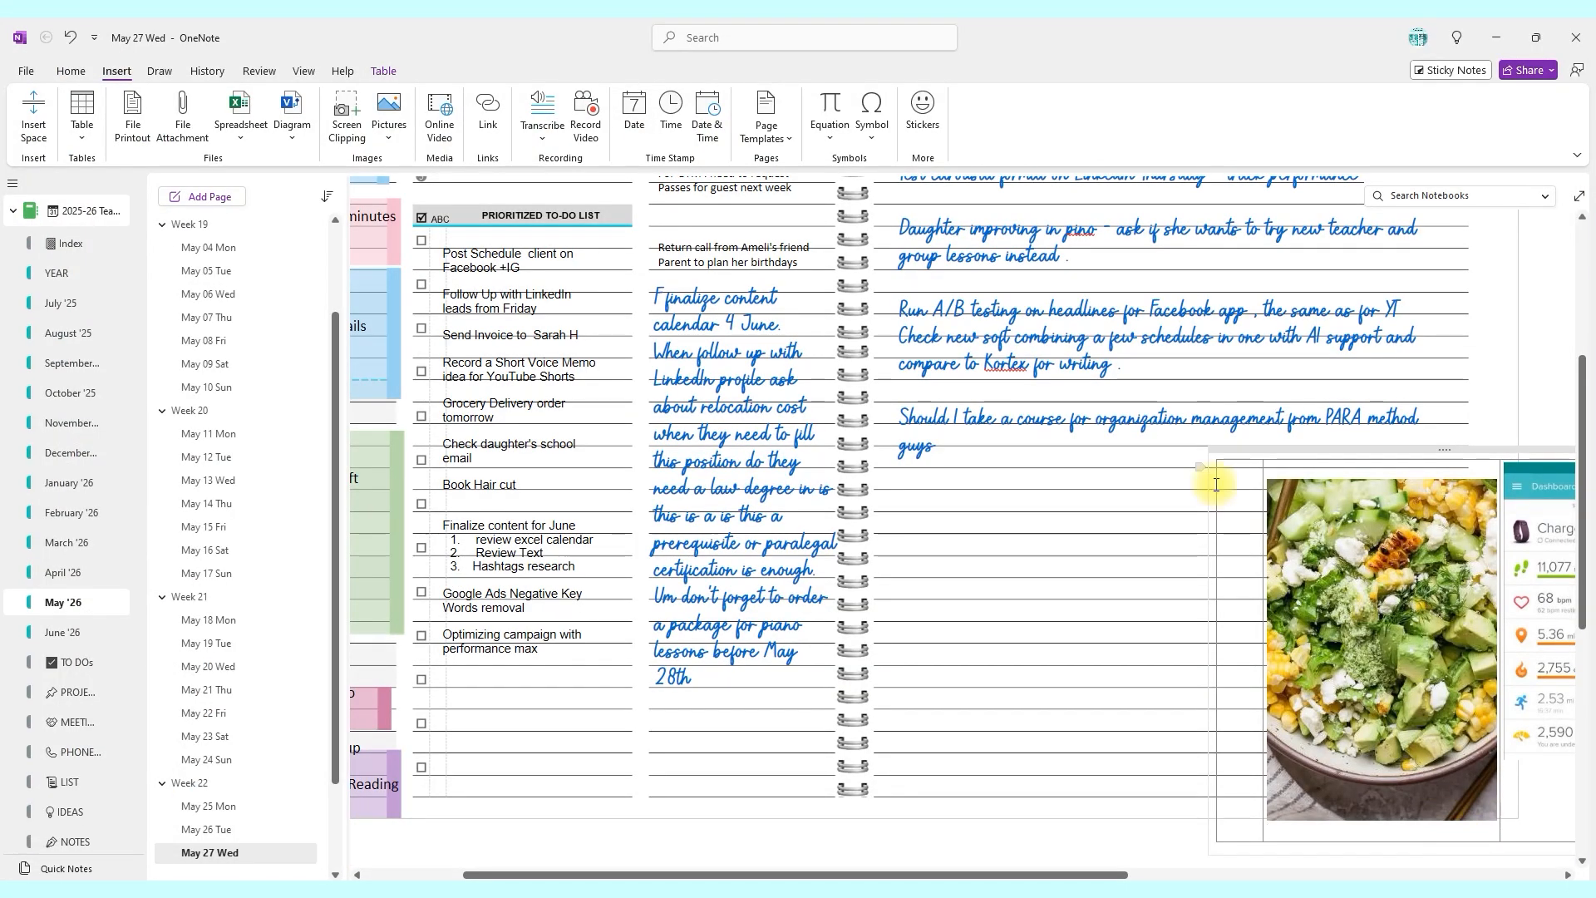
click(389, 112)
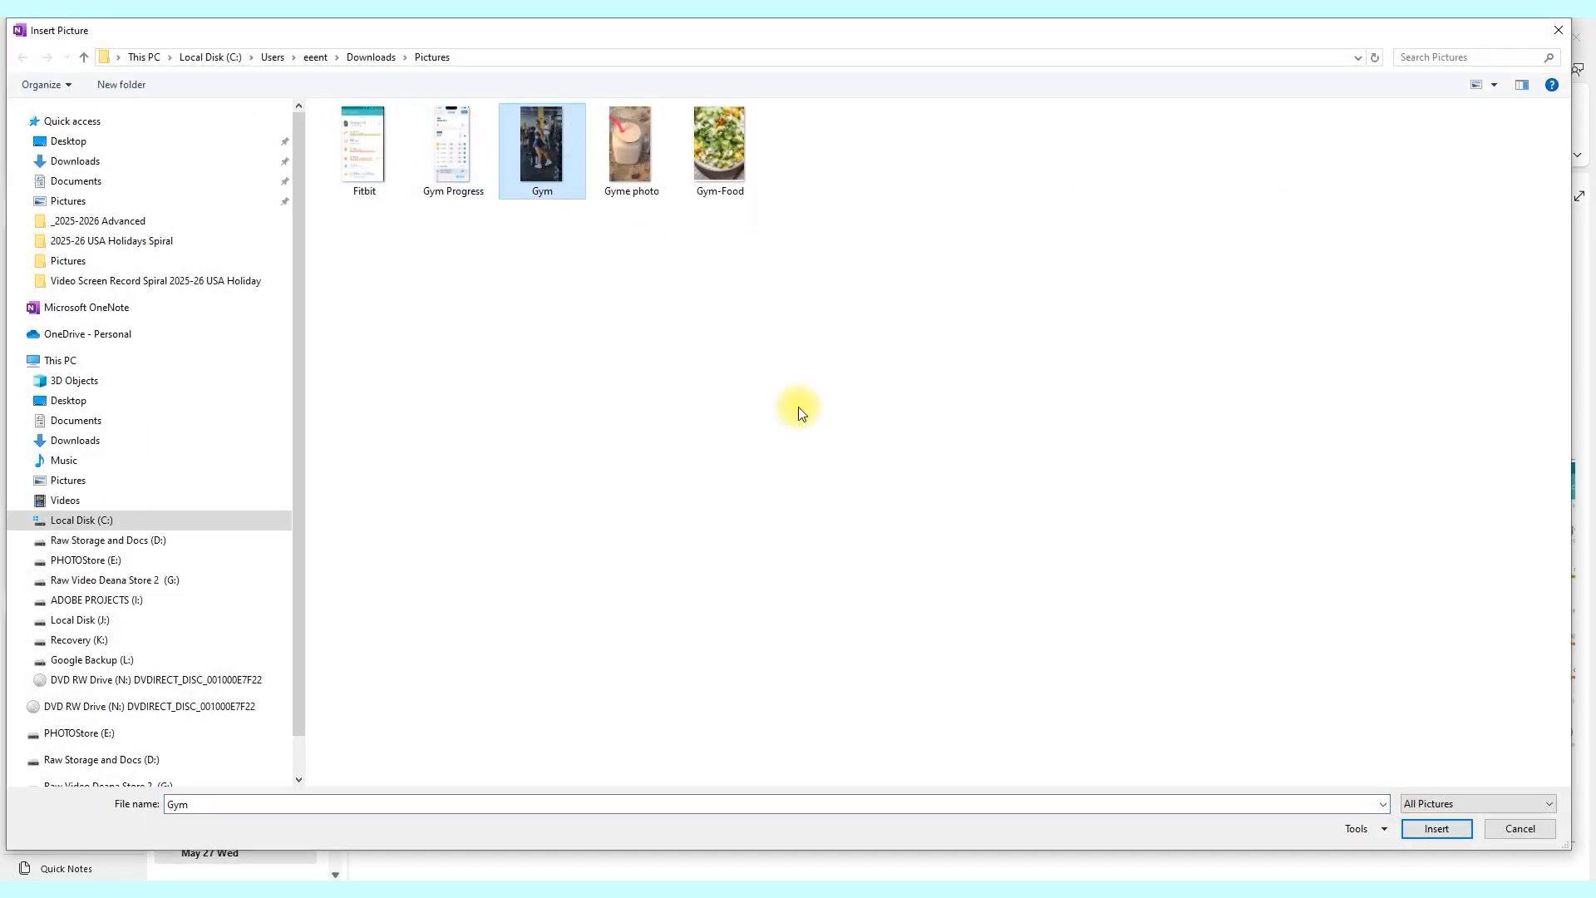
click(1435, 828)
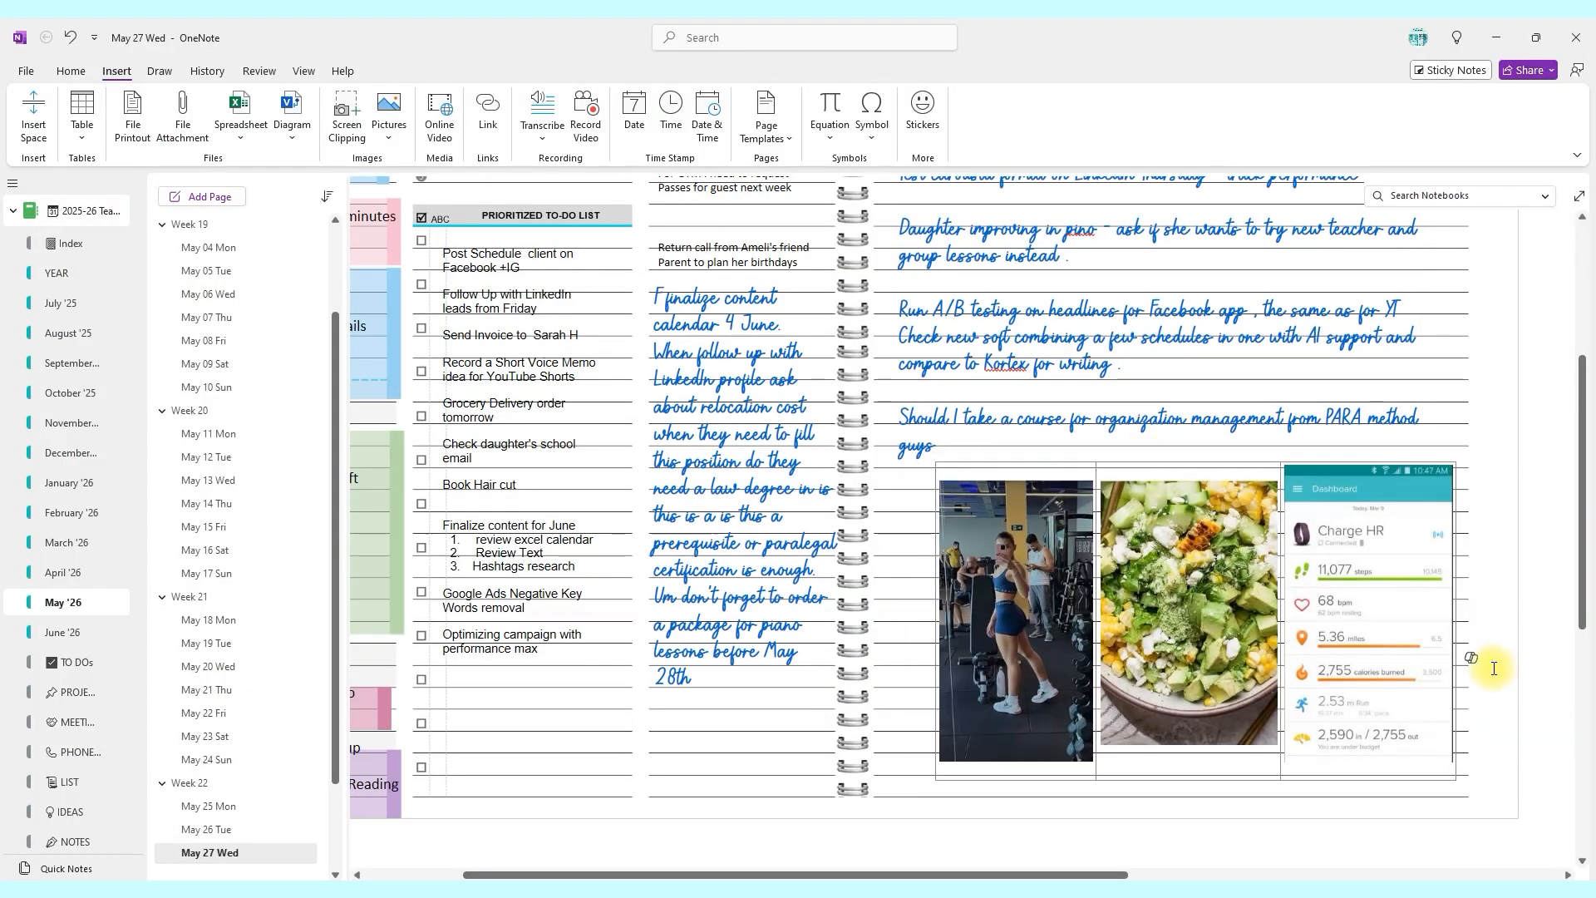
click(210, 813)
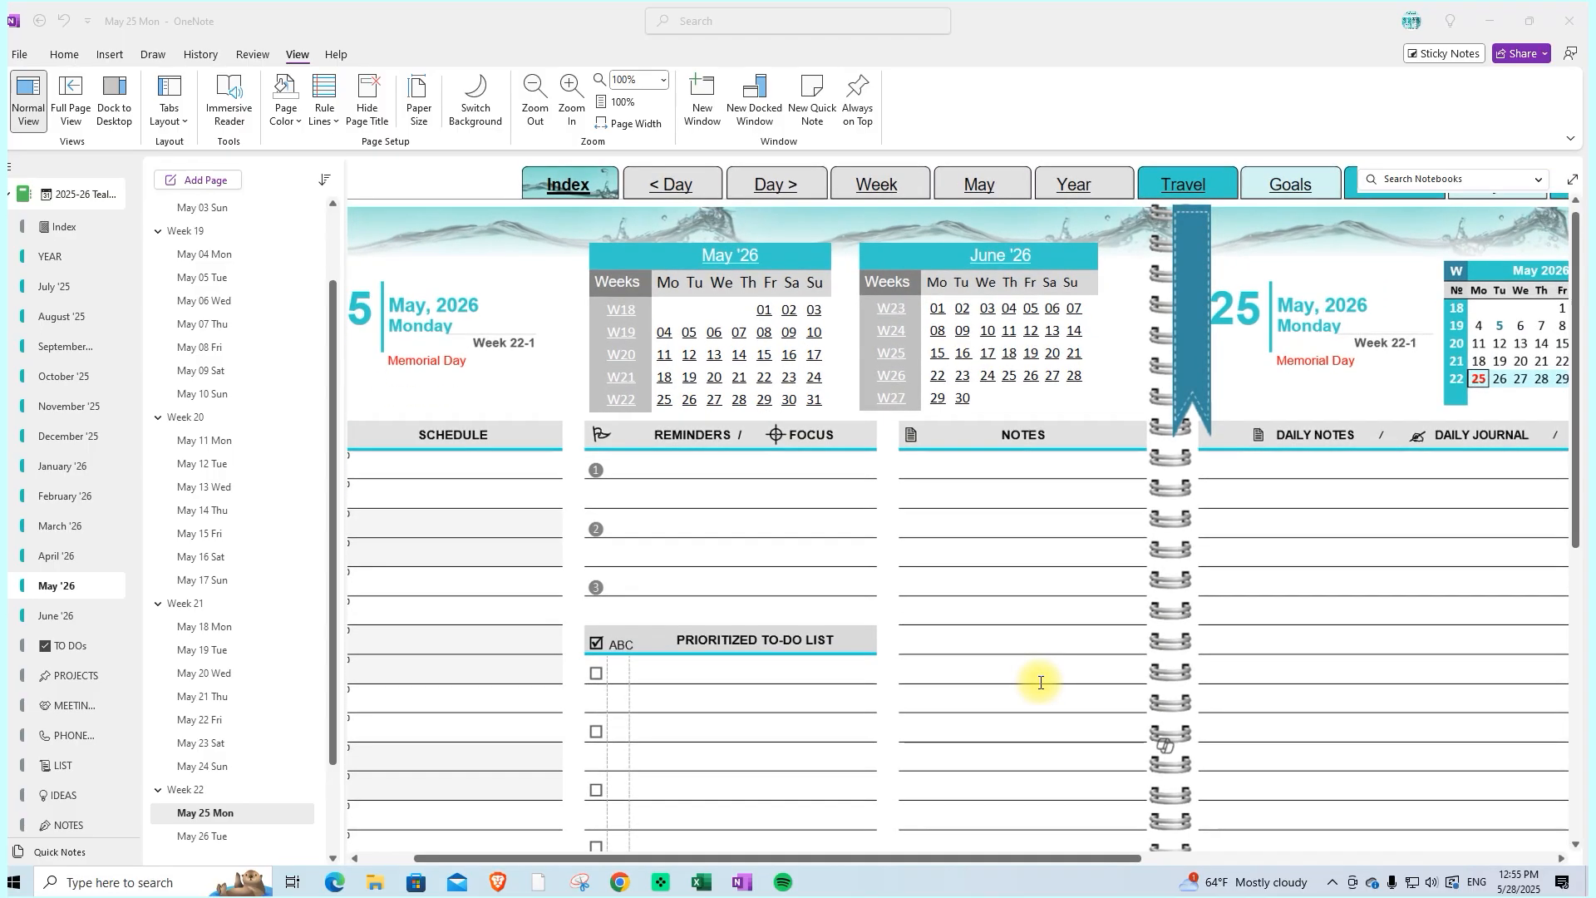
Show the empty May 25 Monday page and point at its < Day, Day > and Travel links
click(873, 182)
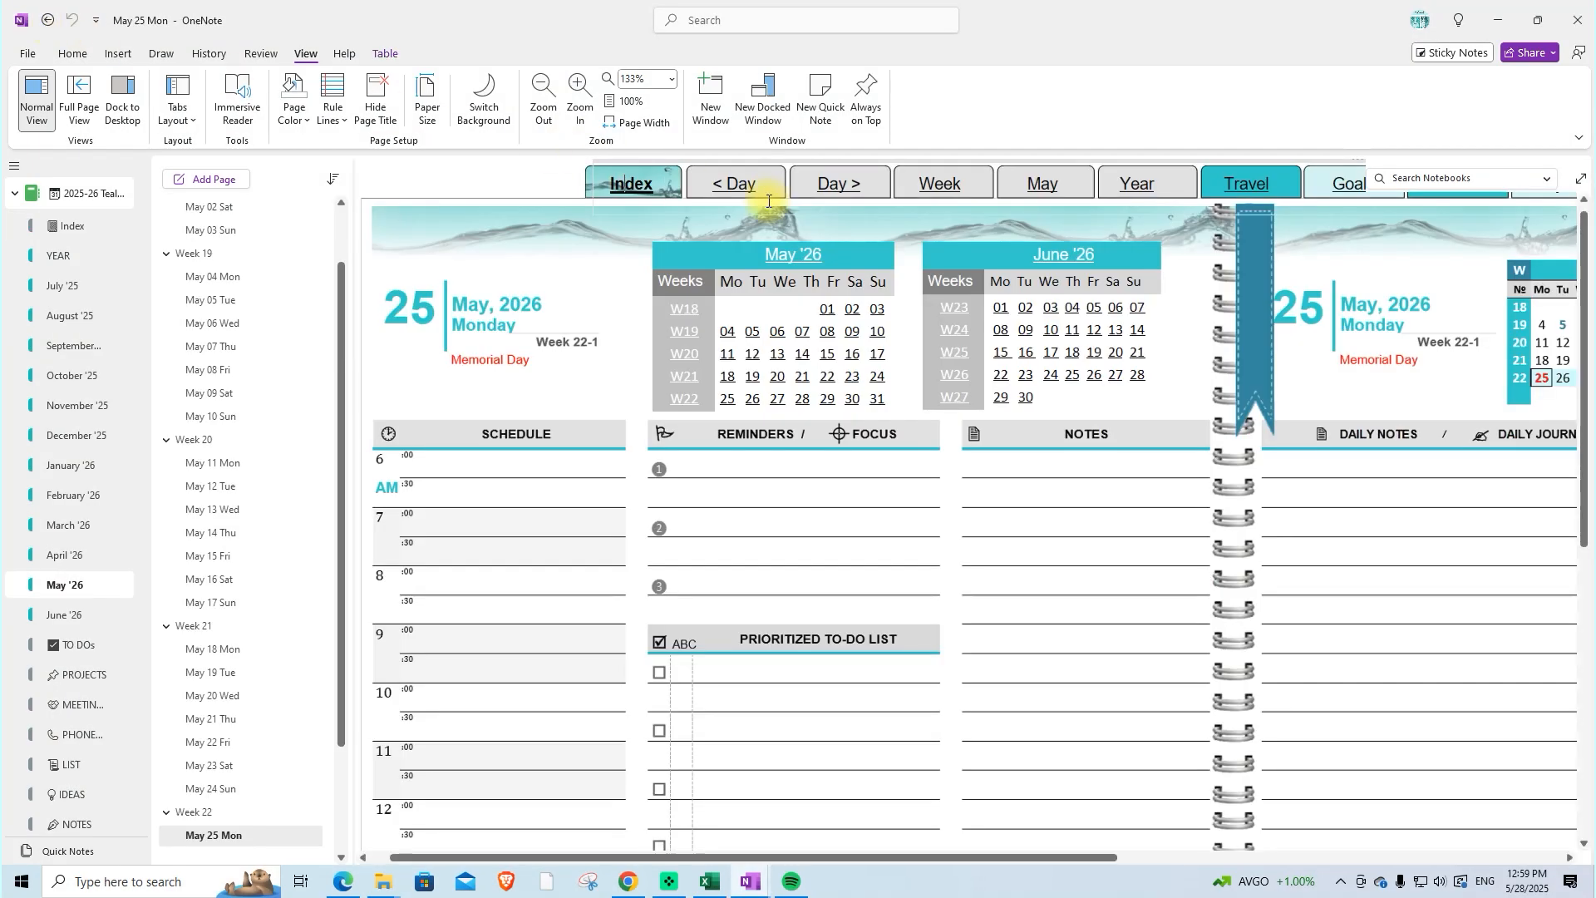
mouse_move(838, 183)
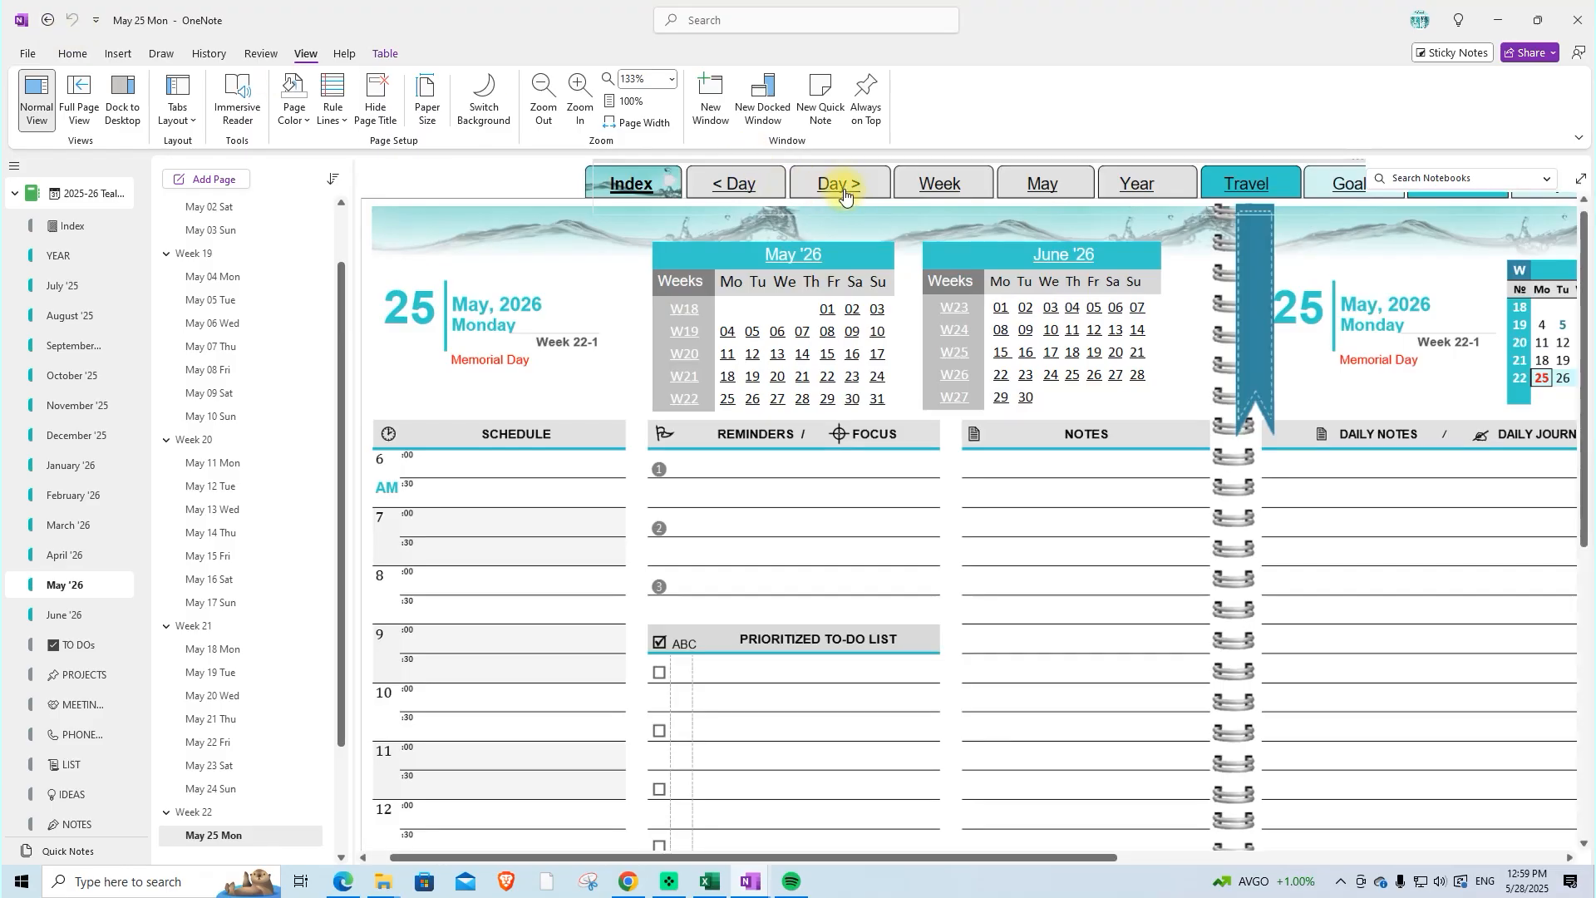
click(936, 183)
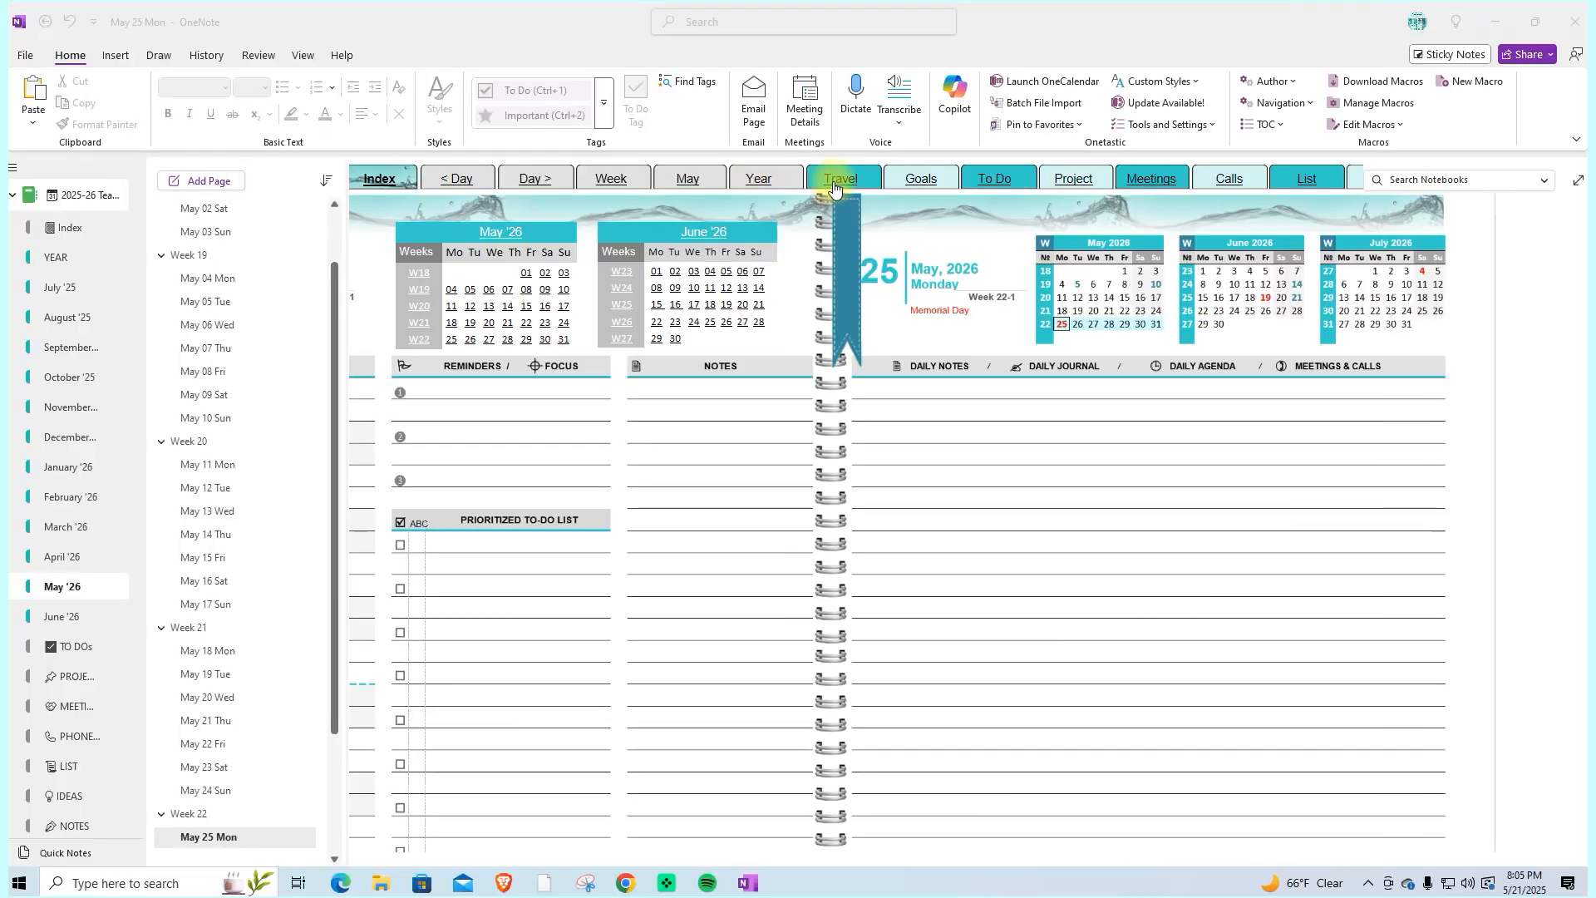
click(842, 178)
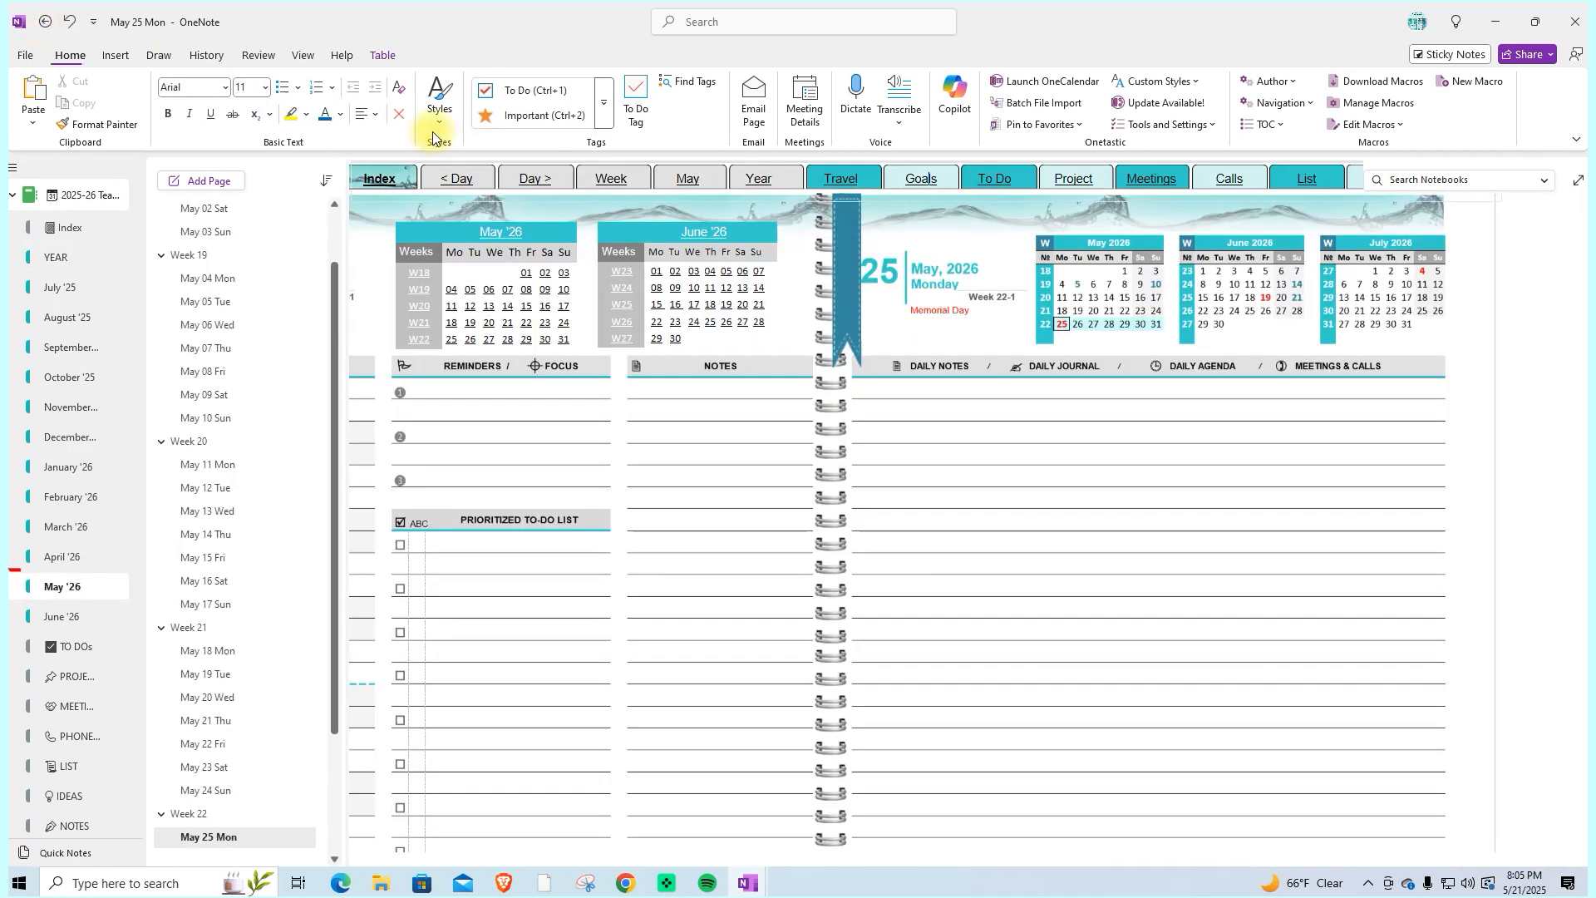
mouse_move(1073, 177)
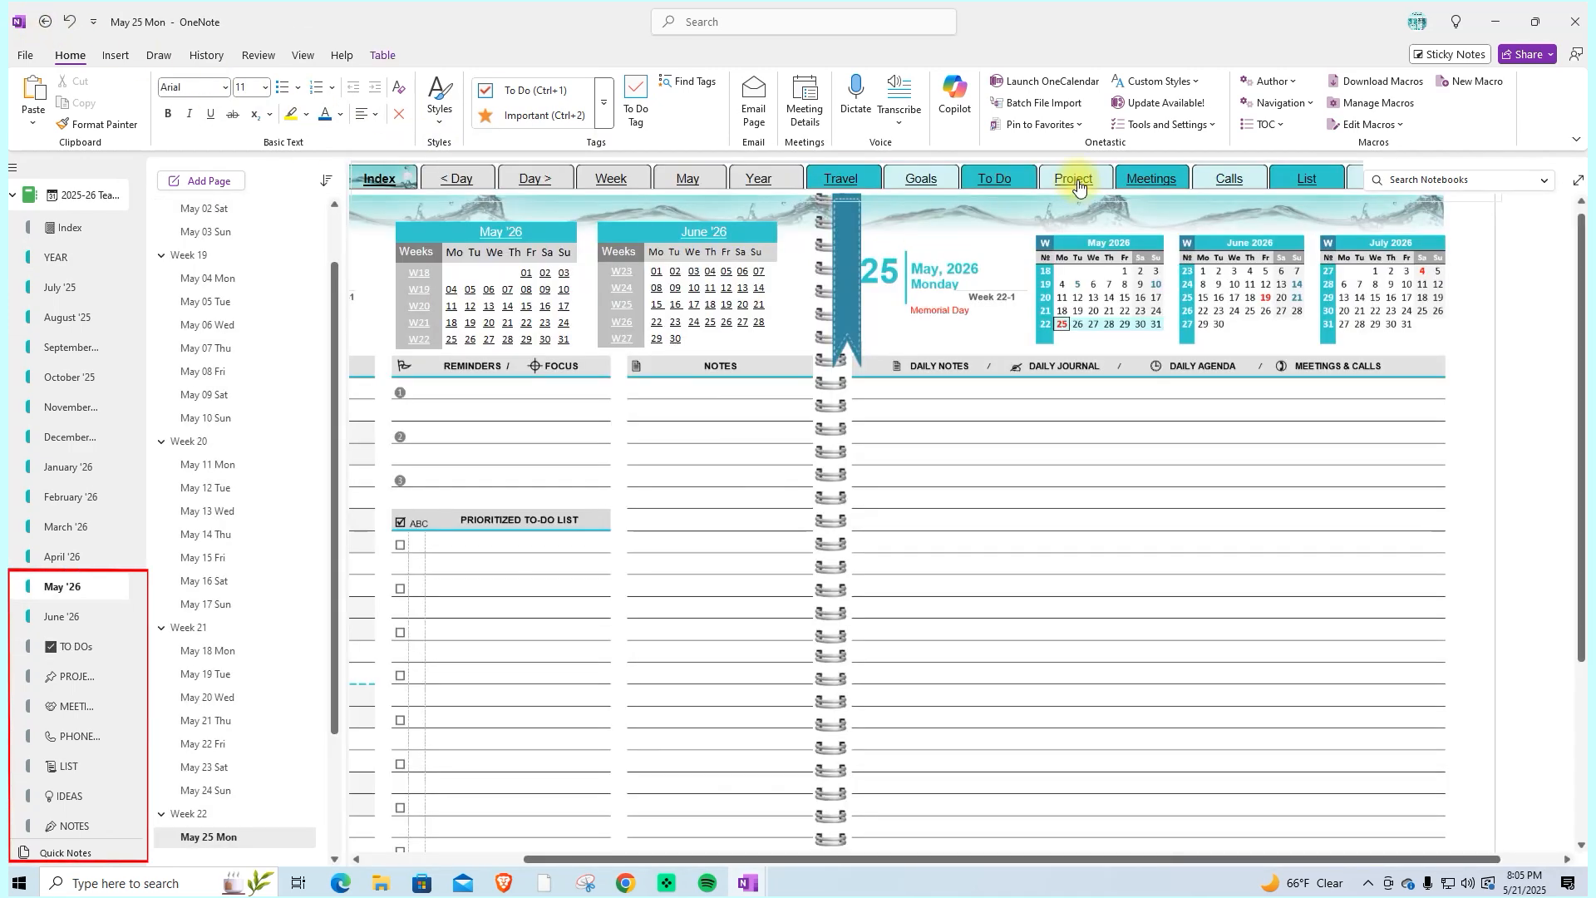
Go to the Meetings section, then the Phone Calls section with its blank call log
click(73, 705)
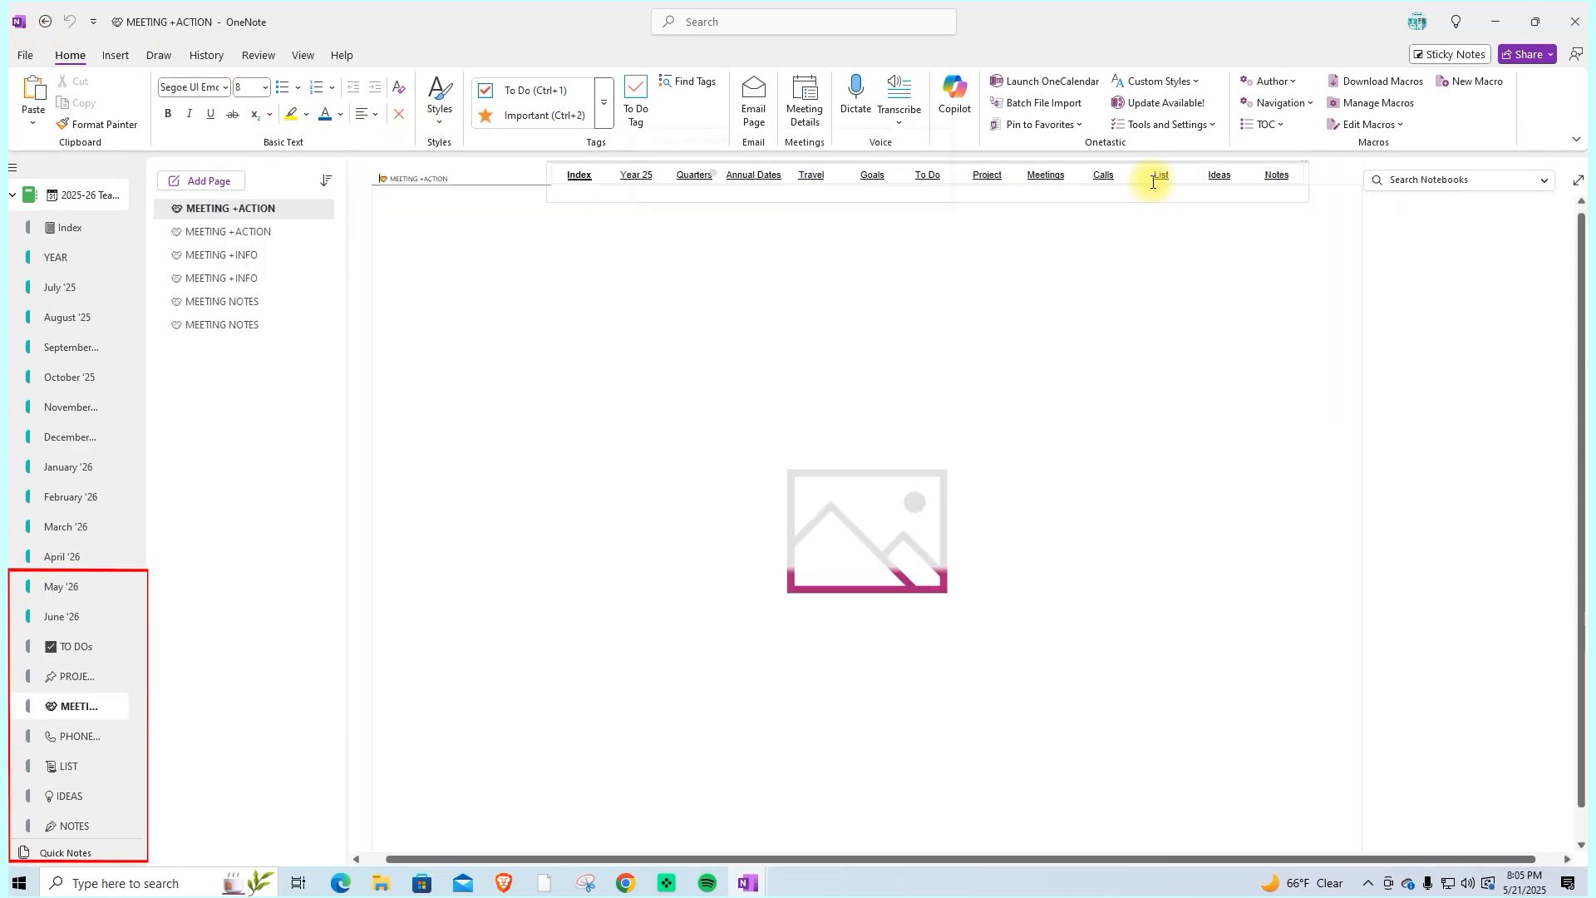
click(76, 735)
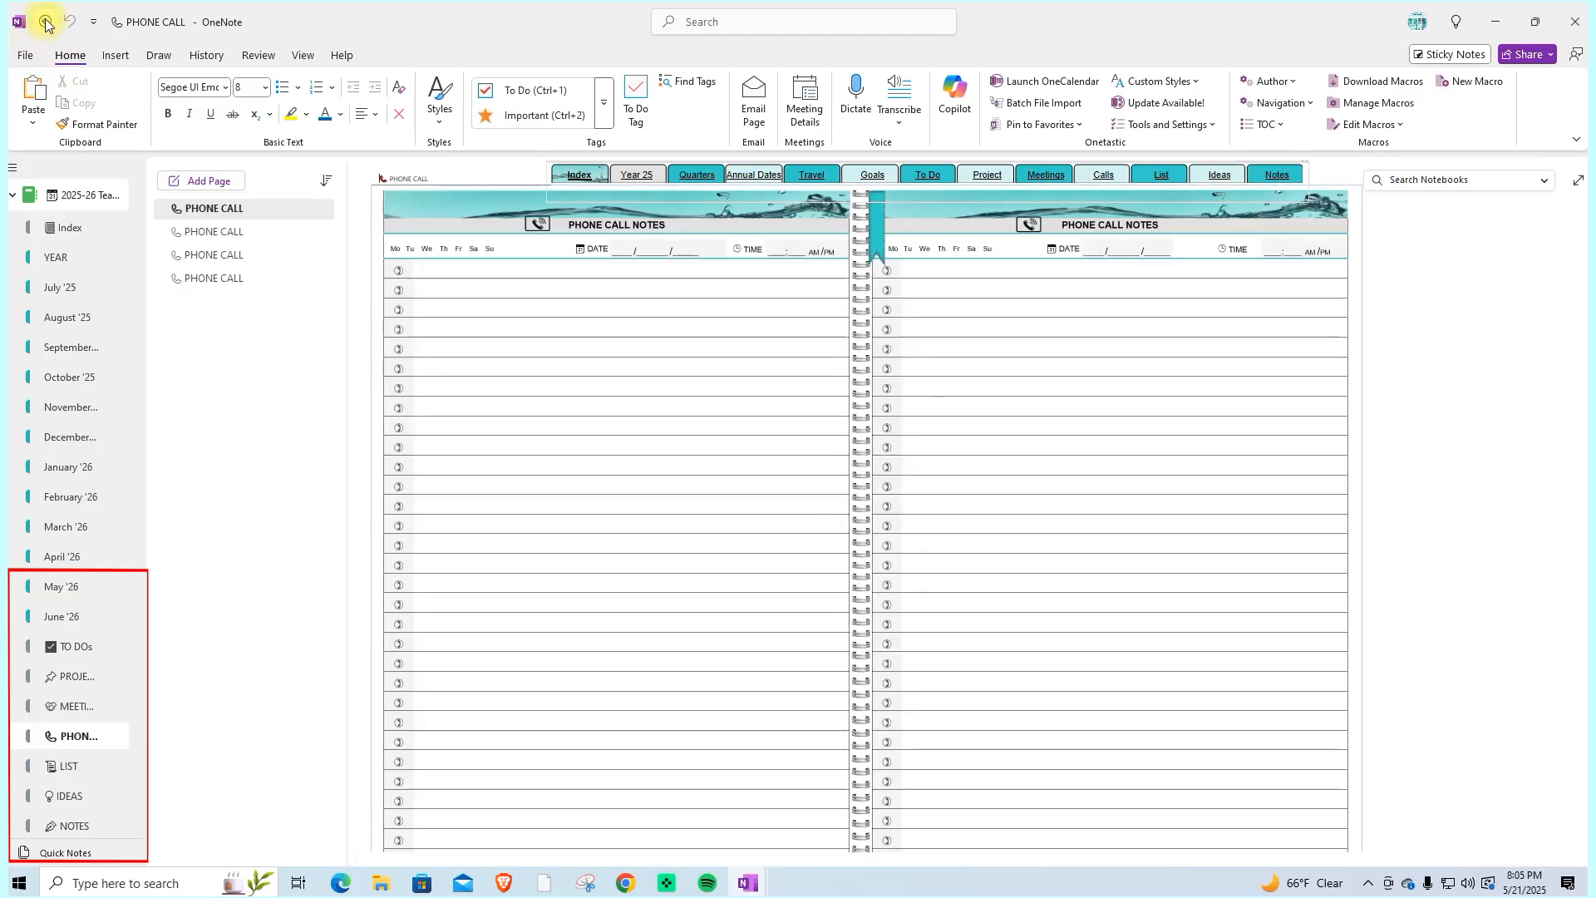